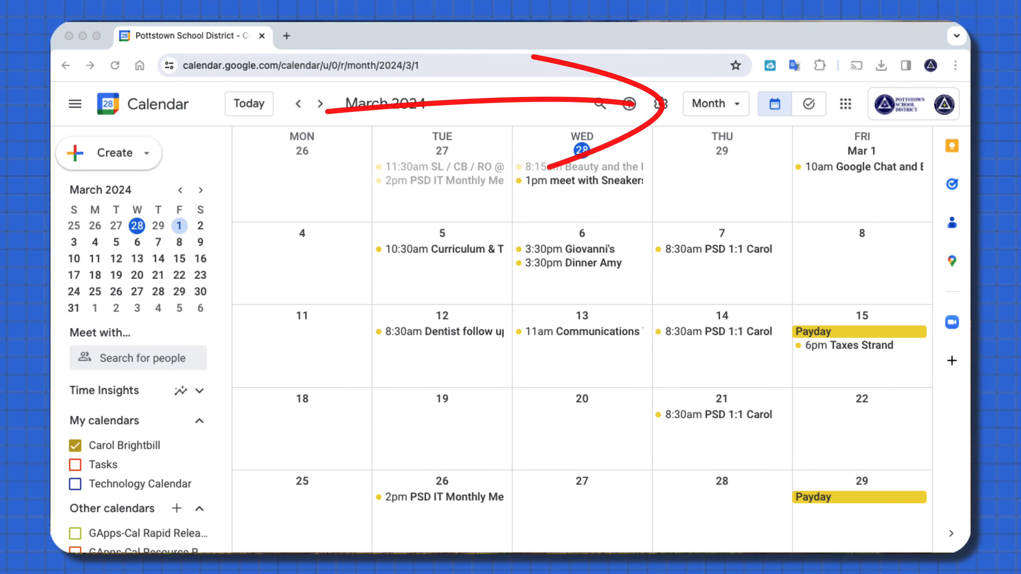
Step: Show the view choices (Day, Week, Month, Year, Schedule) over March 2024
left_click(715, 104)
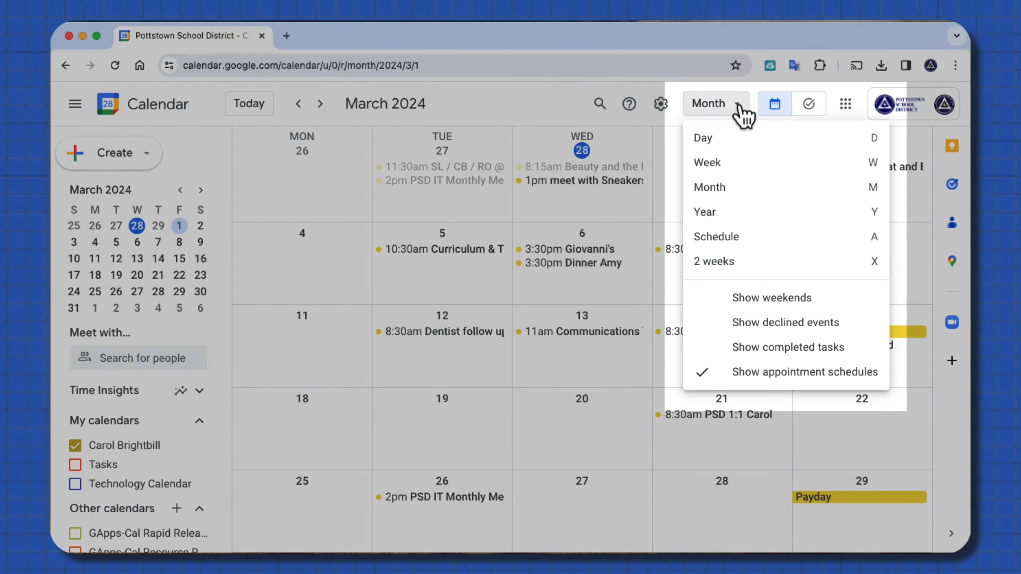
mouse_move(813, 139)
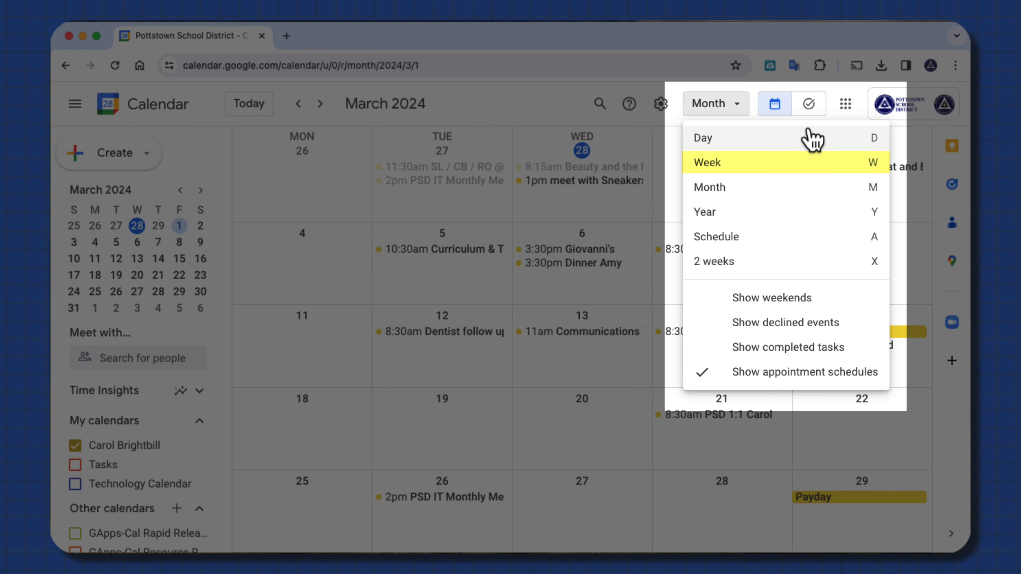
mouse_move(703, 211)
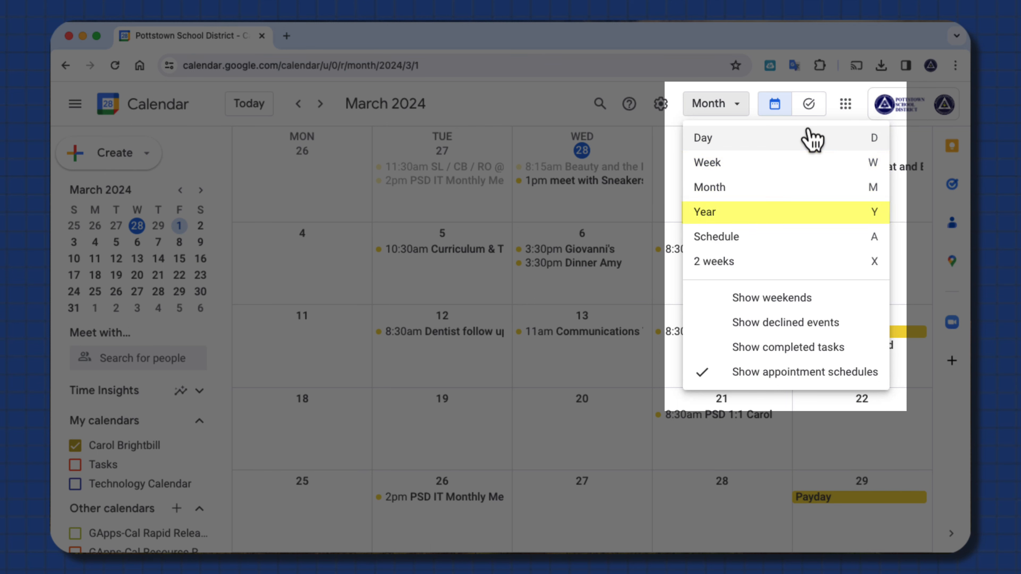
mouse_move(812, 137)
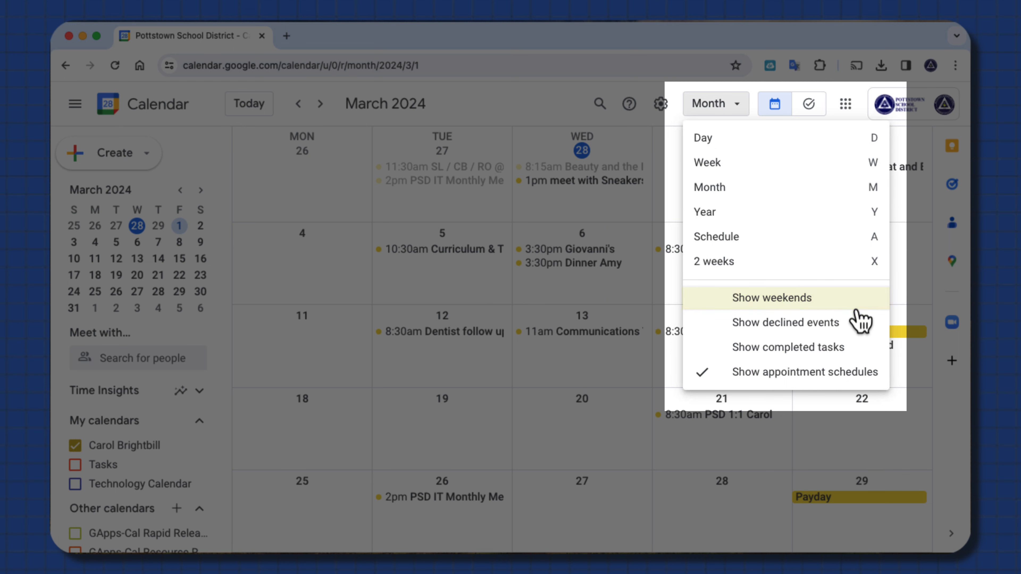
mouse_move(861, 339)
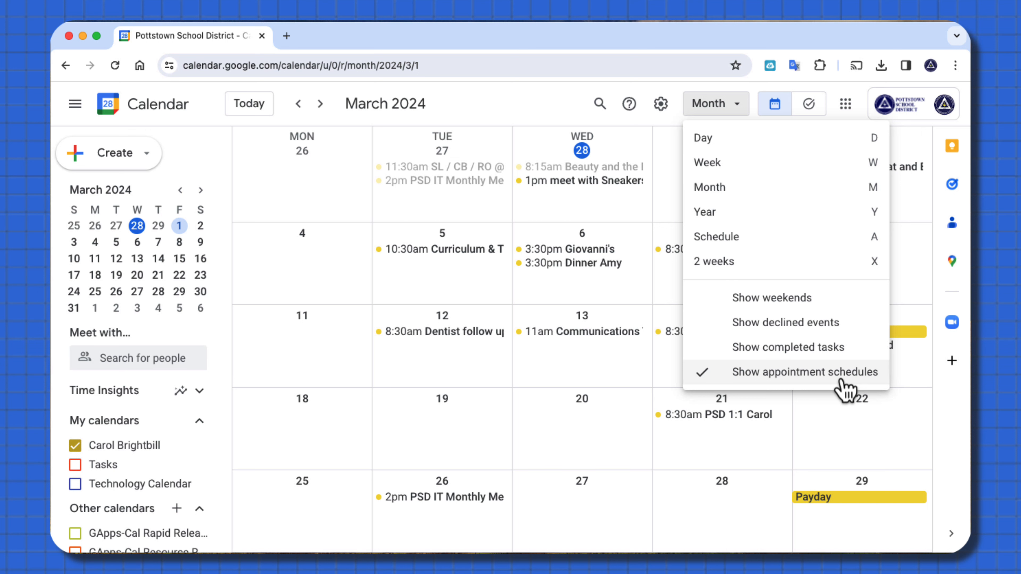
mouse_move(845, 383)
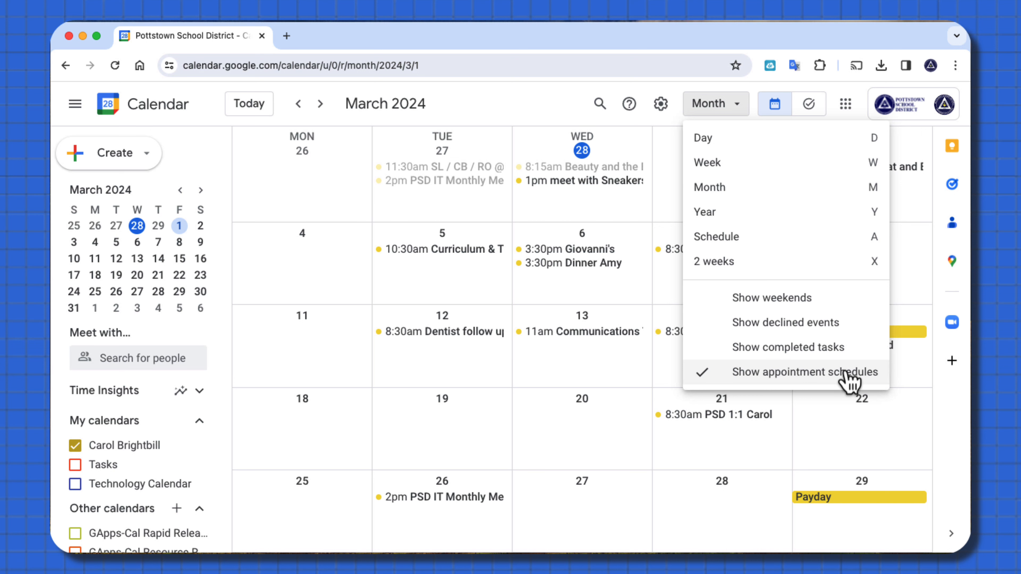
Step: Switch to the single-day view of March 1, then return to the March 2024 month view
left_click(702, 137)
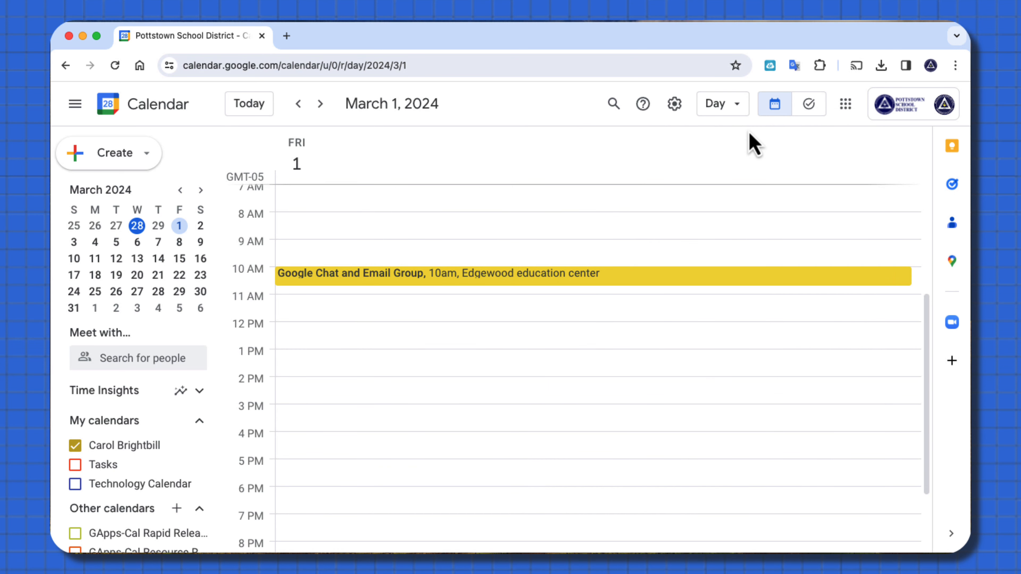
mouse_move(722, 104)
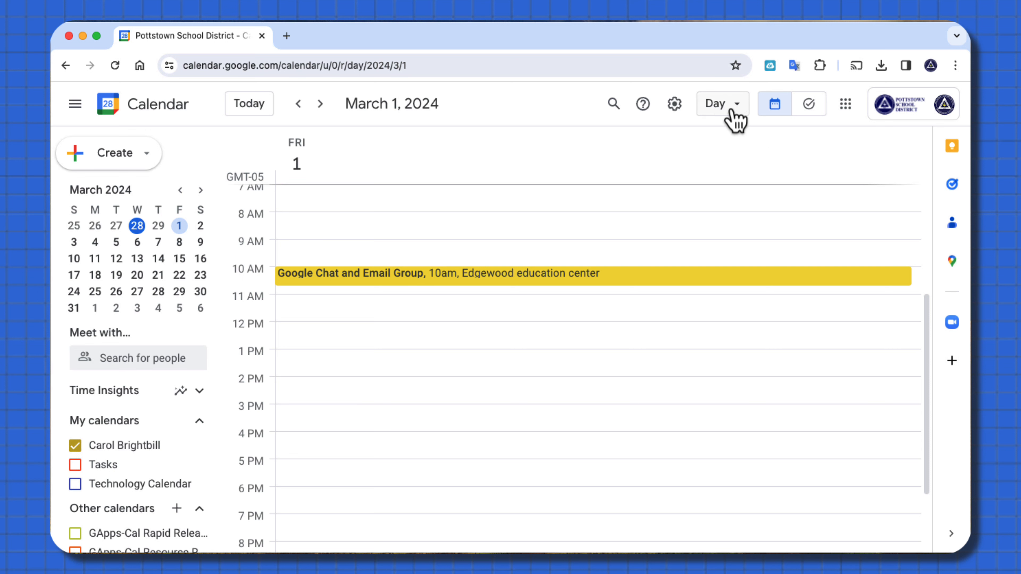
left_click(721, 104)
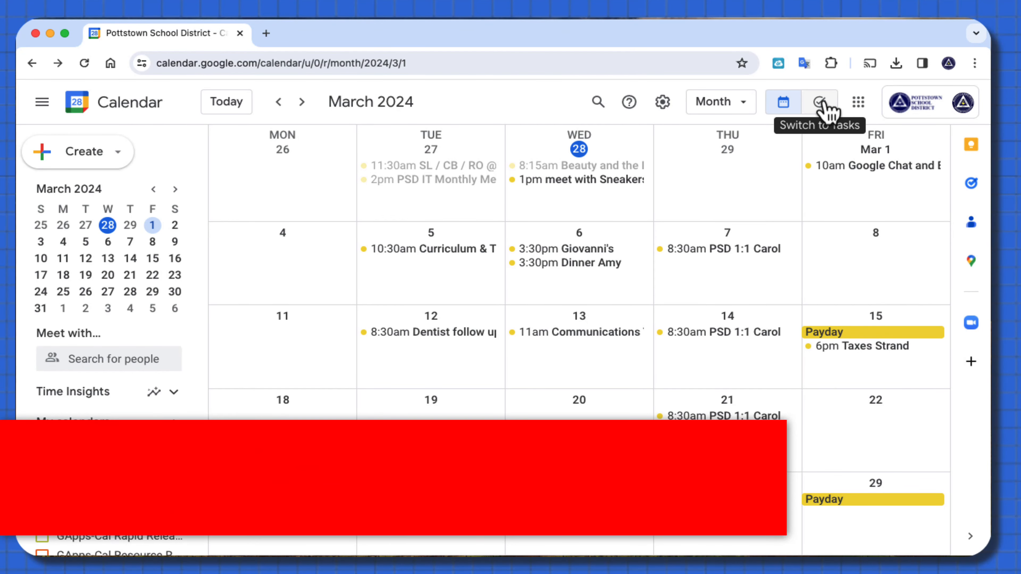
left_click(820, 102)
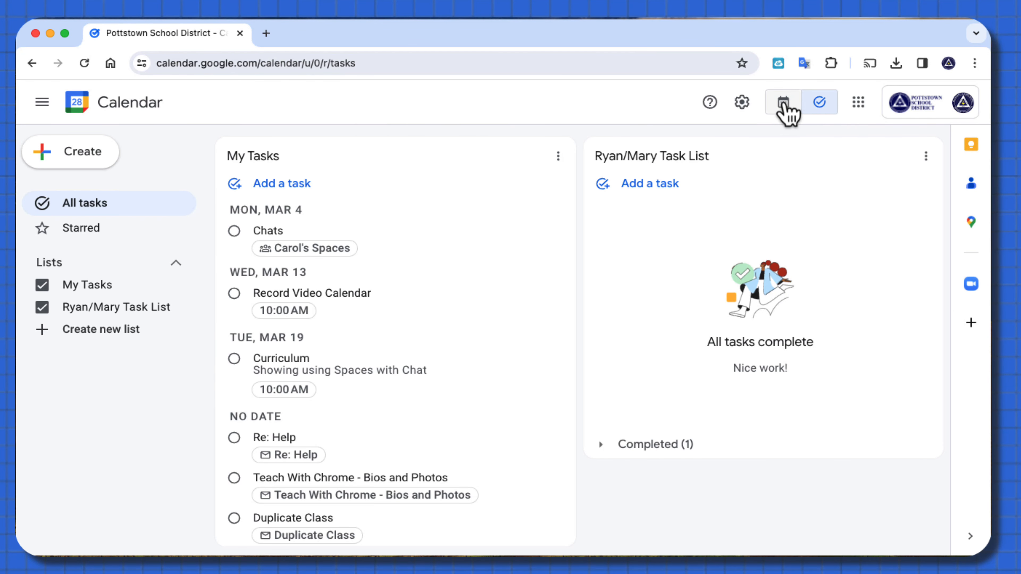
left_click(782, 101)
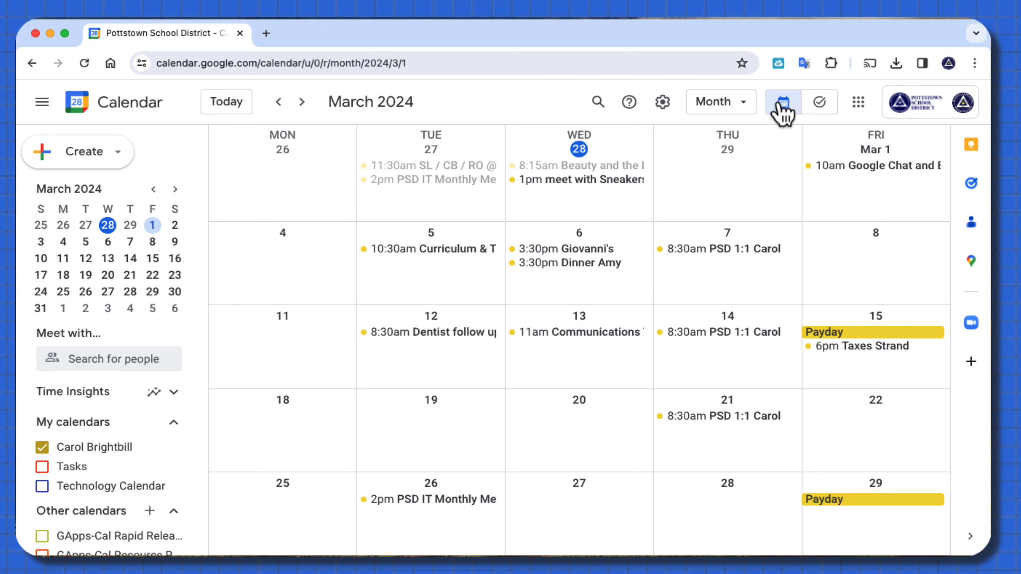
left_click(819, 101)
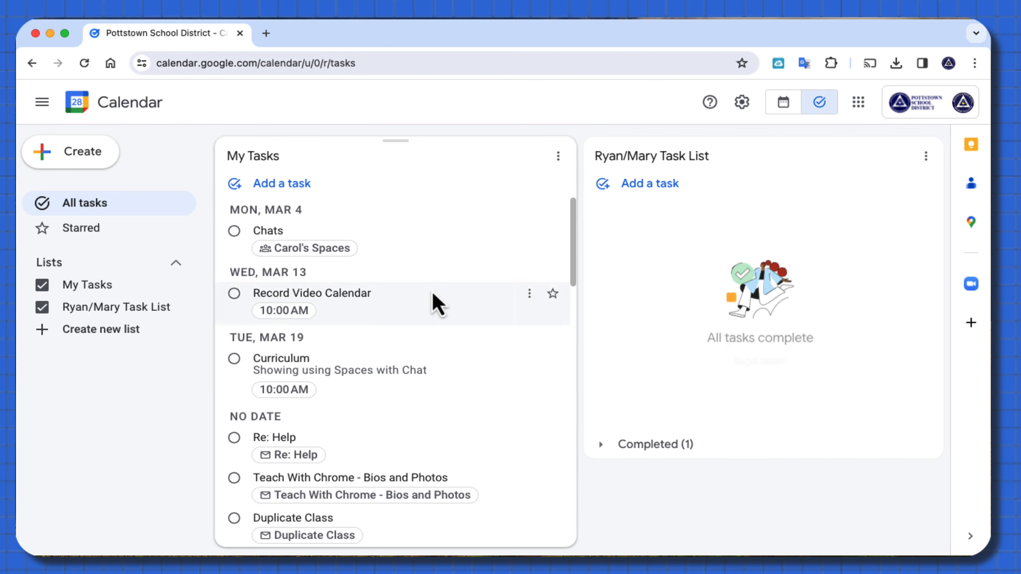
left_click(281, 183)
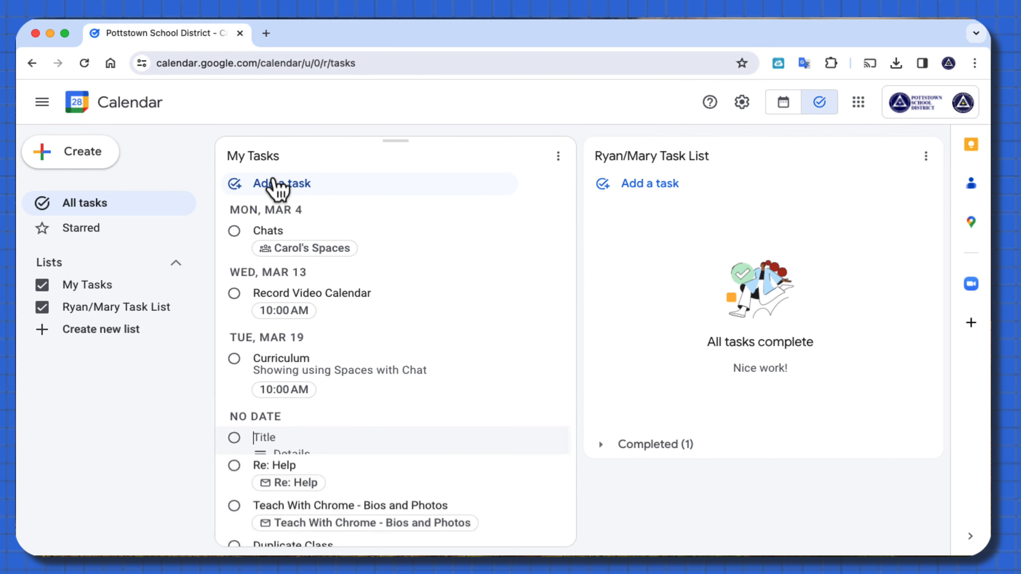
left_click(273, 437)
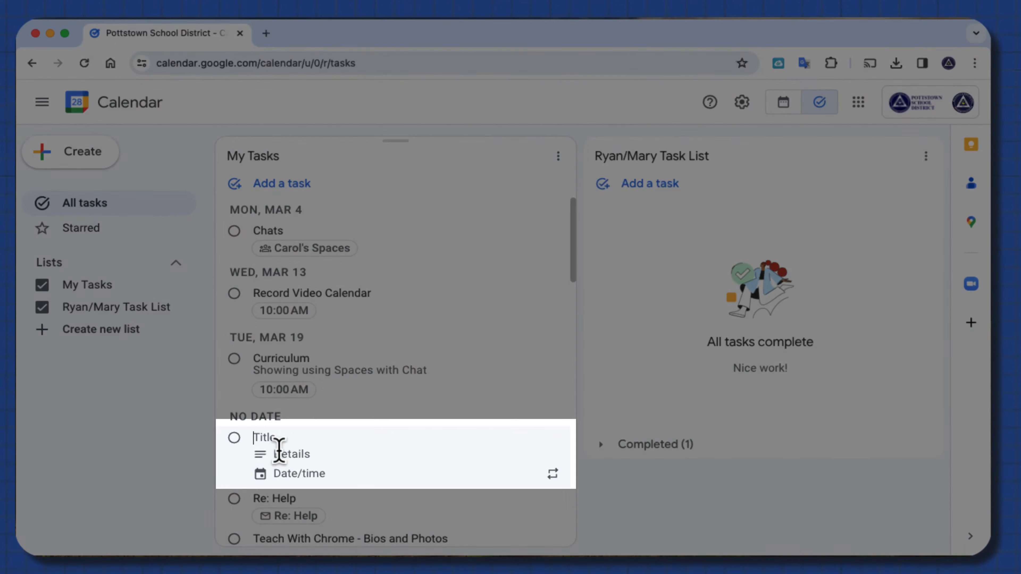
mouse_move(674, 392)
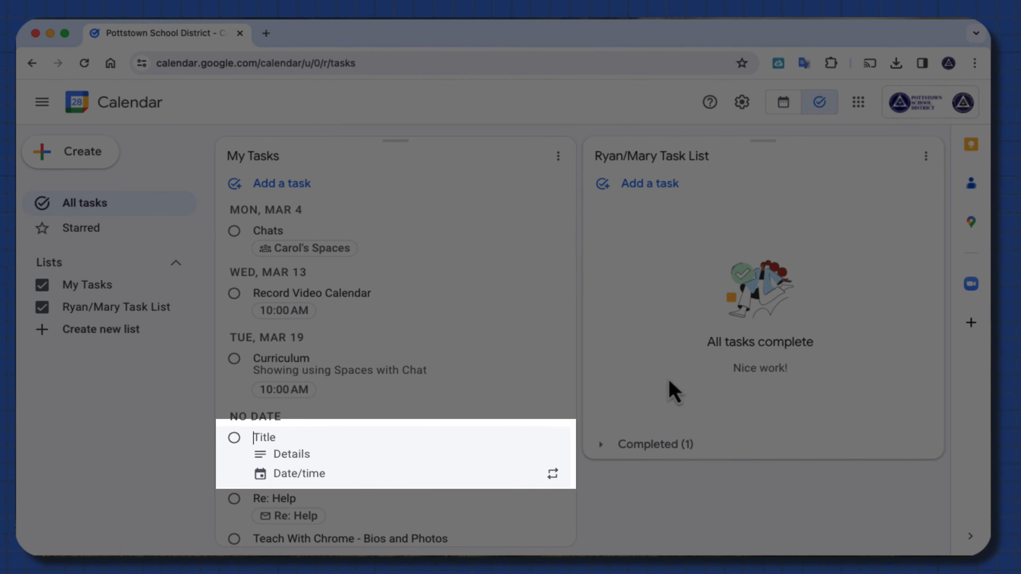
left_click(782, 102)
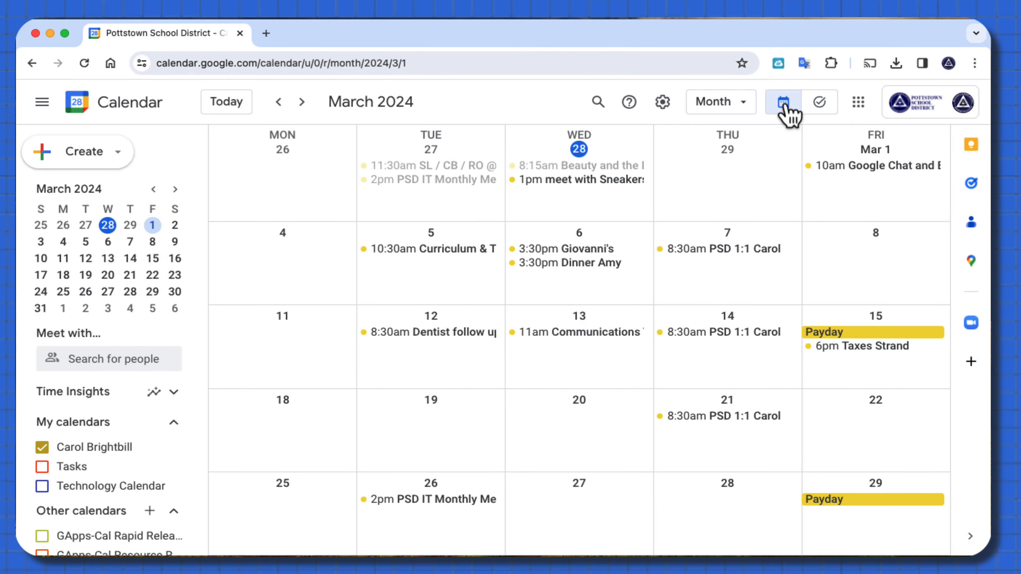
left_click(41, 467)
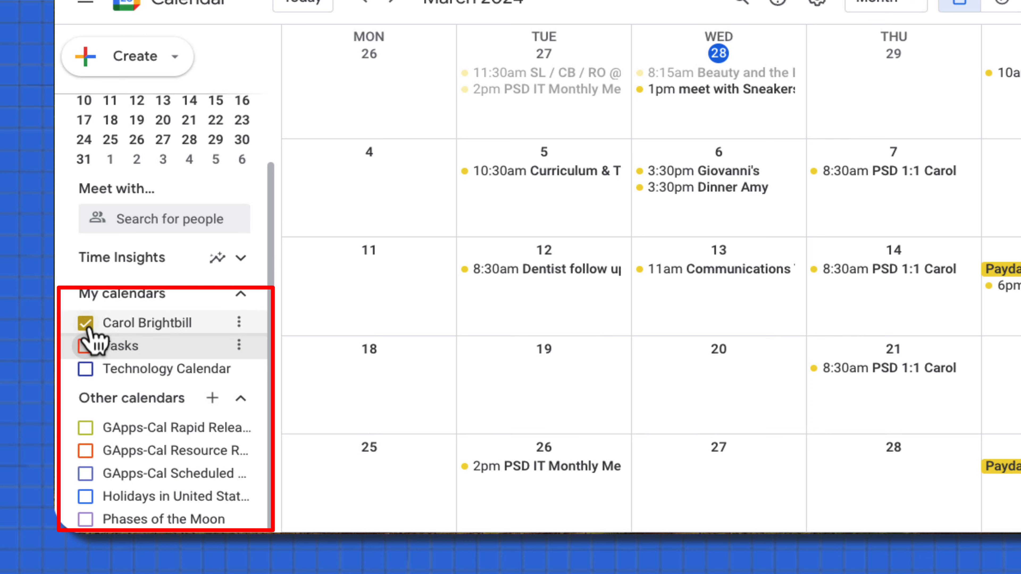
left_click(85, 369)
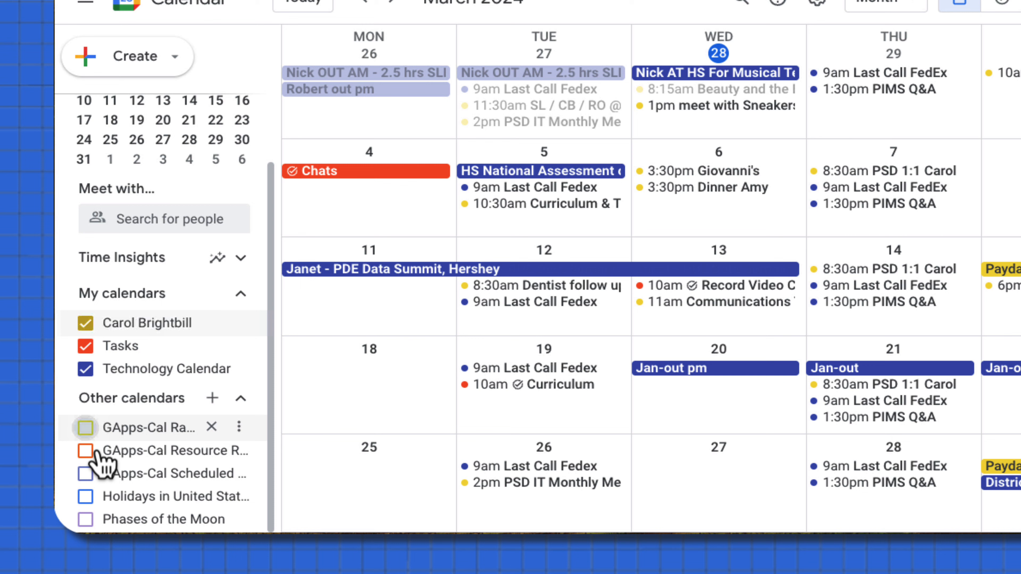
left_click(87, 427)
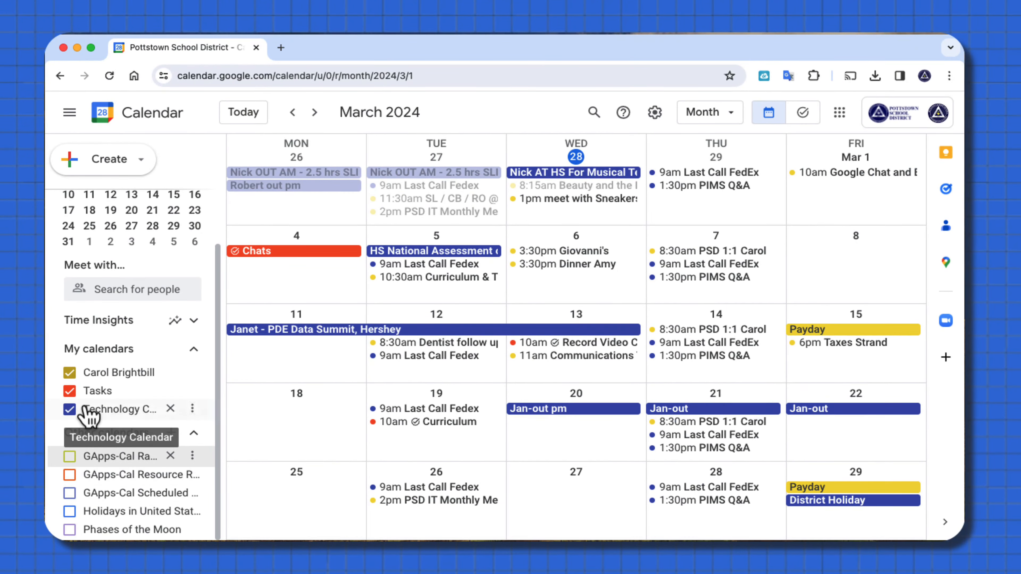
left_click(70, 409)
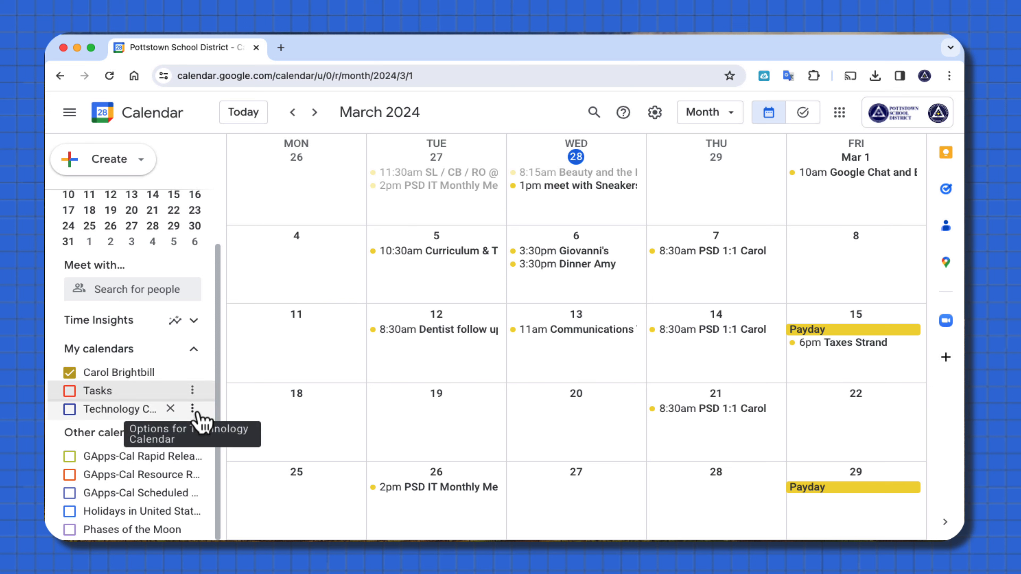
left_click(69, 408)
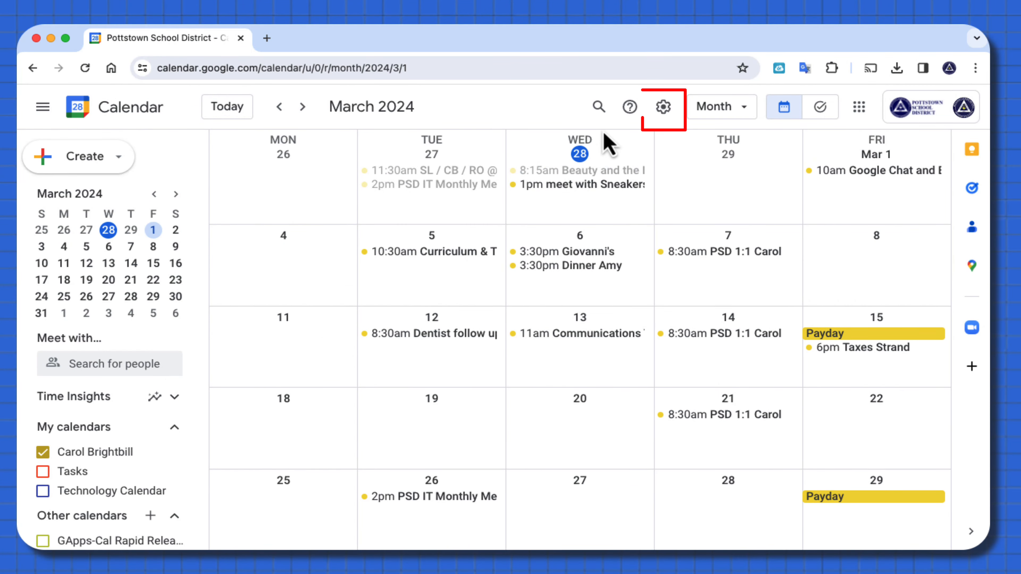
mouse_move(663, 107)
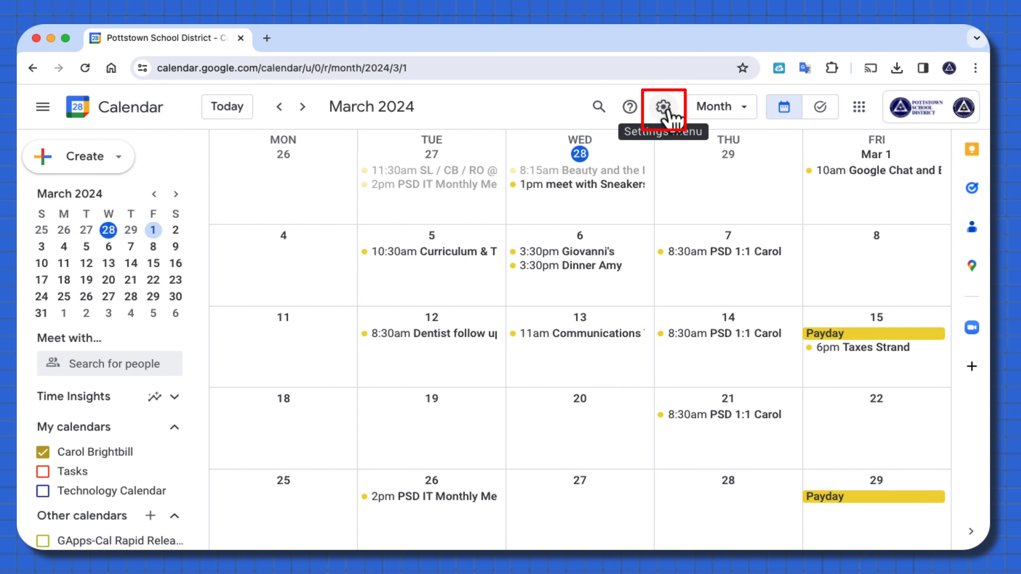
Step: Reach the General settings page with language and region preferences via the gear menu
left_click(663, 106)
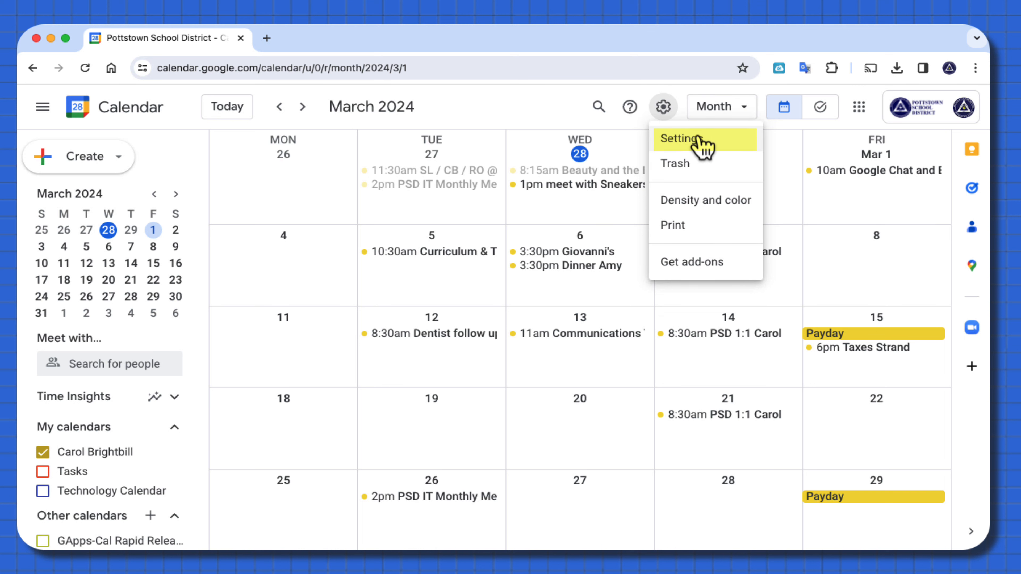
left_click(681, 139)
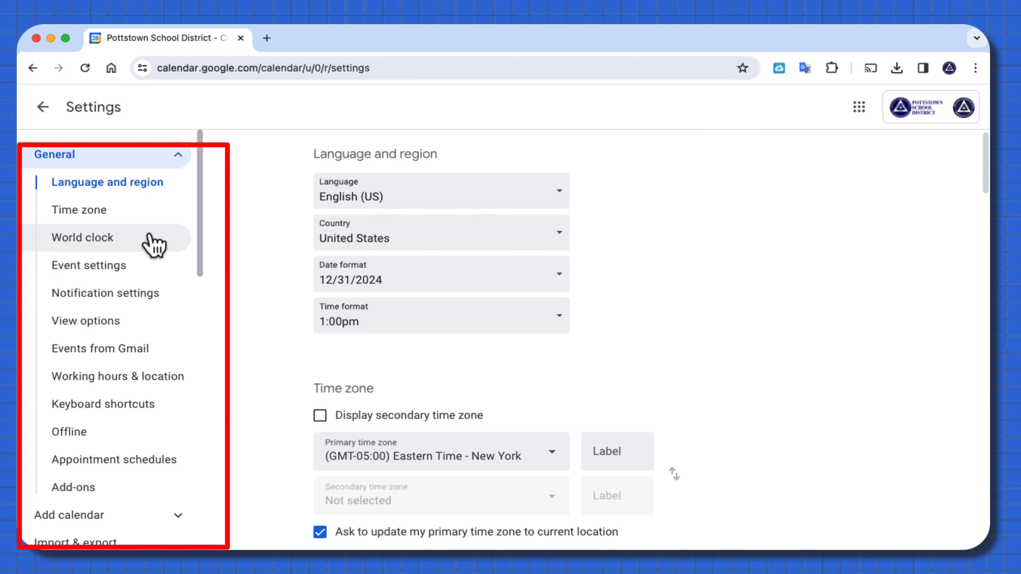
mouse_move(126, 267)
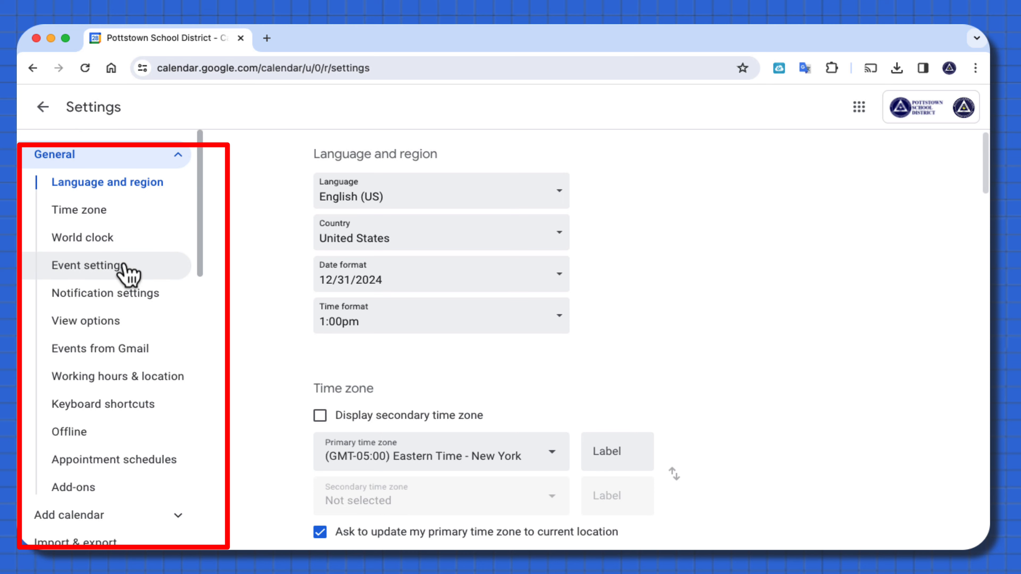
Step: Browse Event settings, View options and Working hours, then return to the March 2024 calendar
left_click(89, 265)
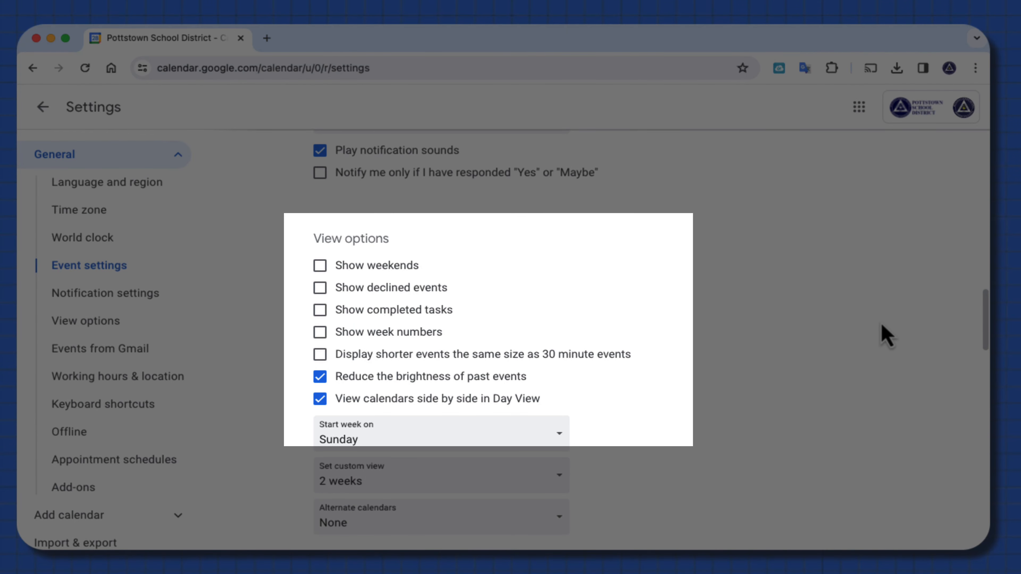
mouse_move(429, 399)
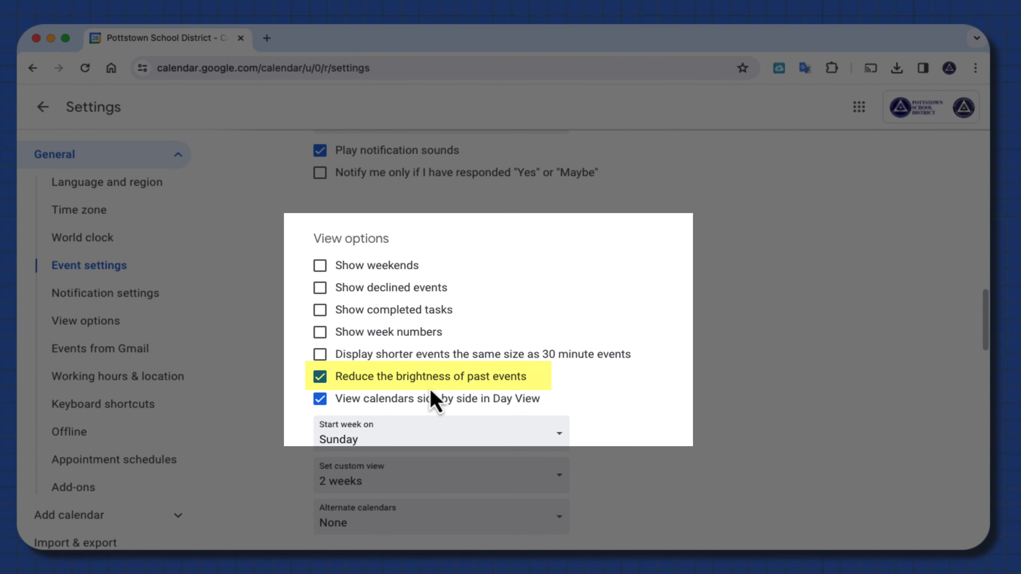
mouse_move(626, 412)
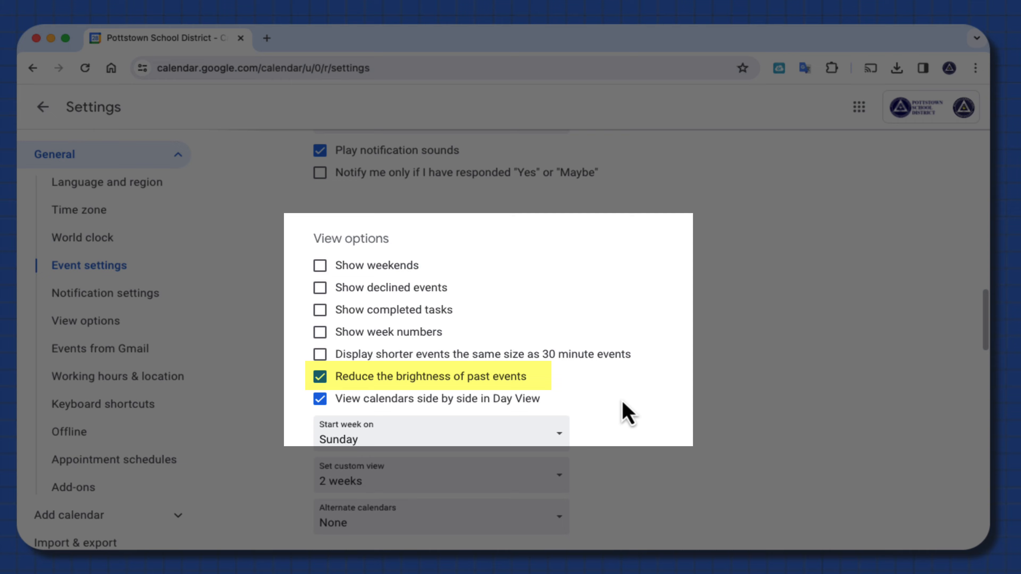
scroll("down", 3)
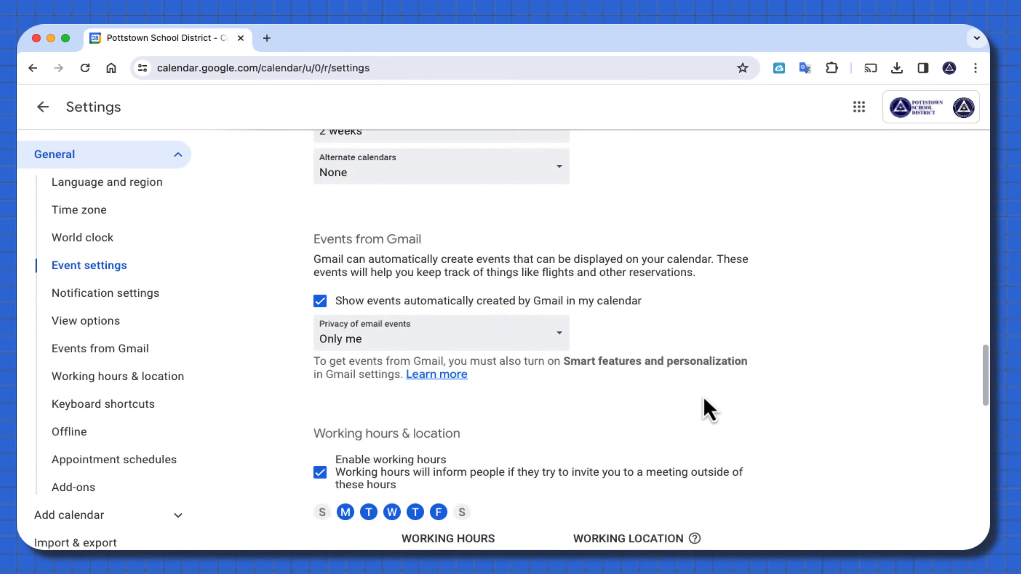
scroll("down", 3)
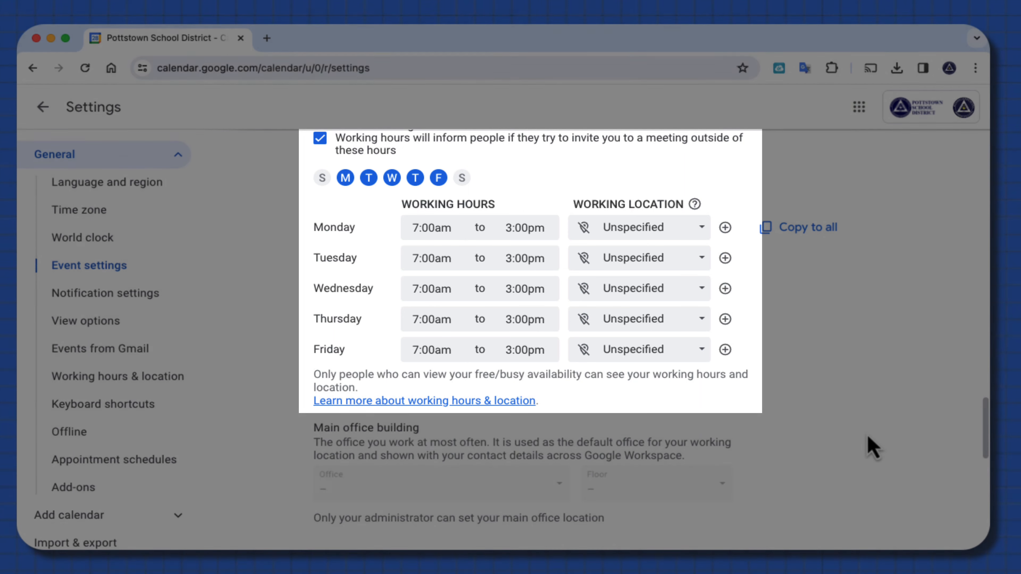
left_click(42, 107)
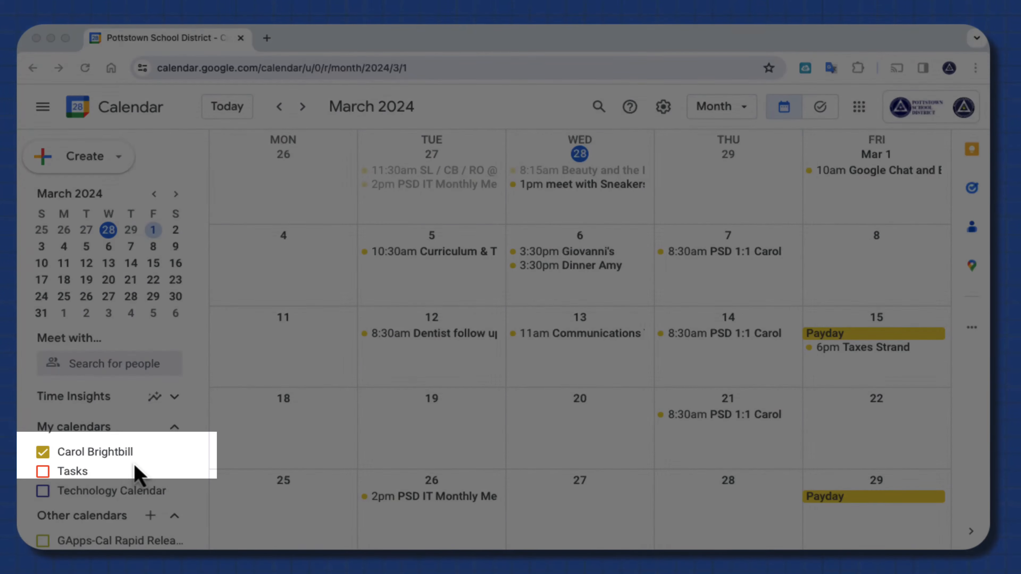
mouse_move(163, 452)
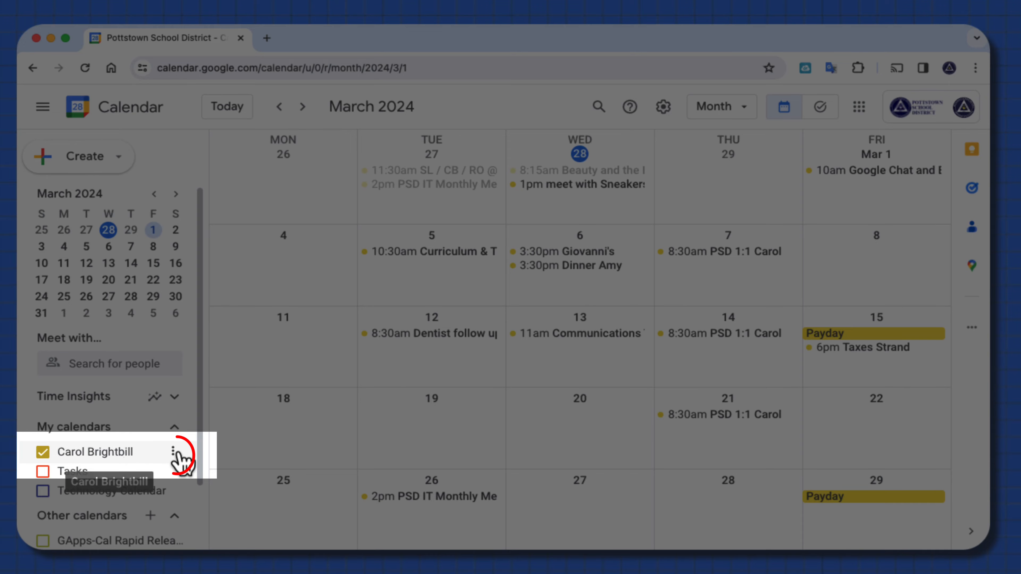
left_click(185, 451)
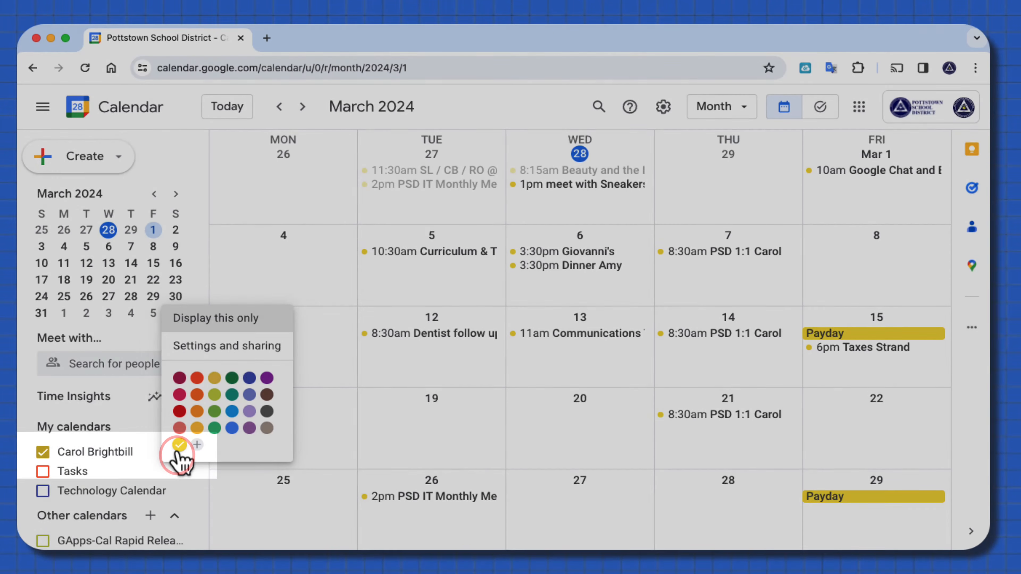
left_click(226, 345)
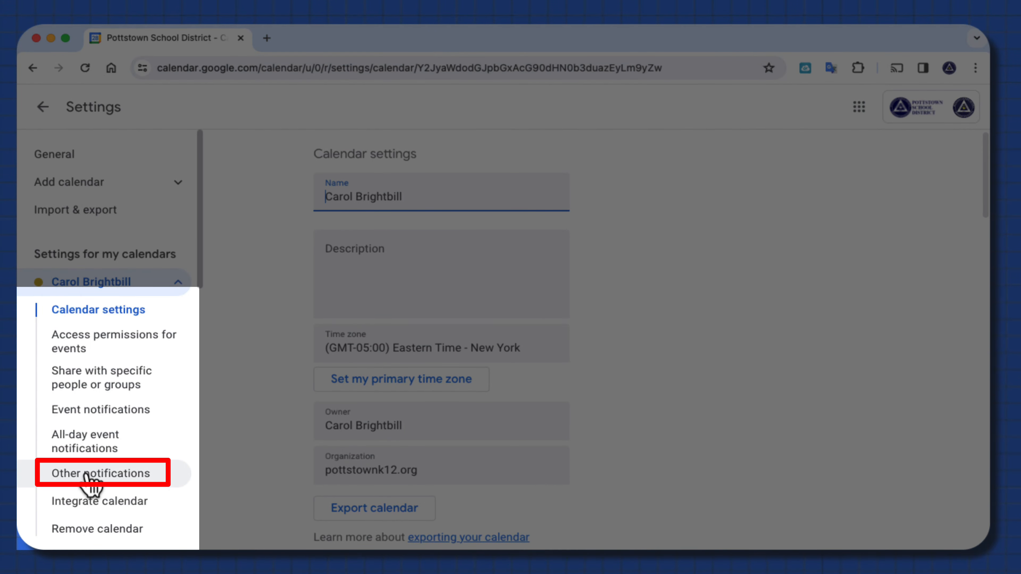
Step: Under Other notifications, set Changed events and Canceled events to Email
left_click(101, 473)
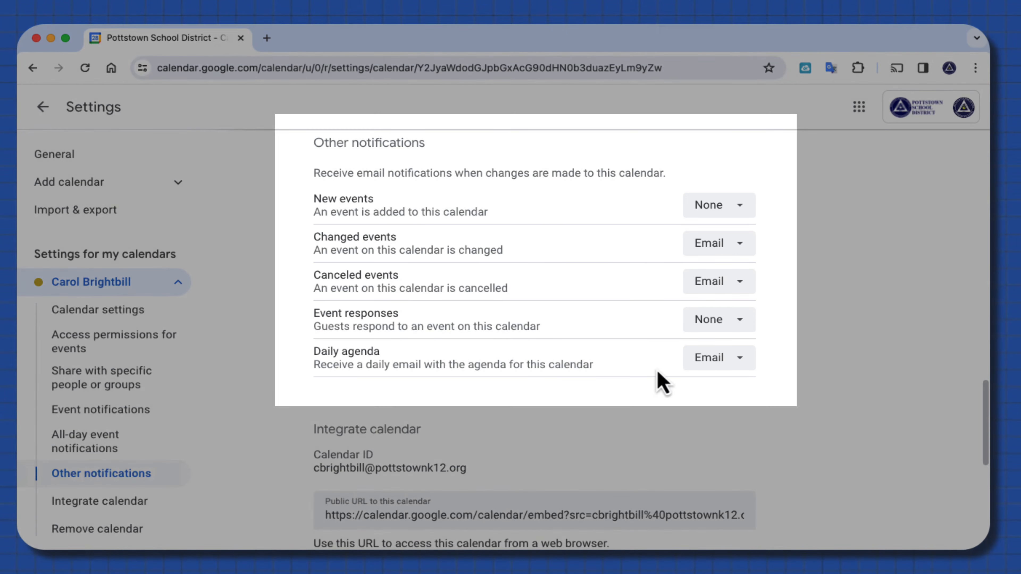
left_click(719, 243)
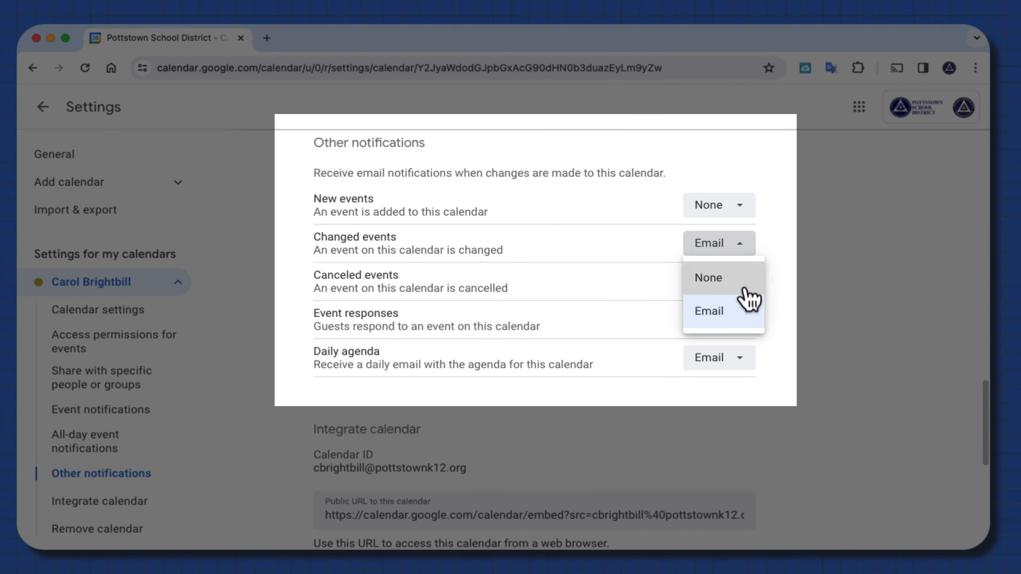
left_click(707, 277)
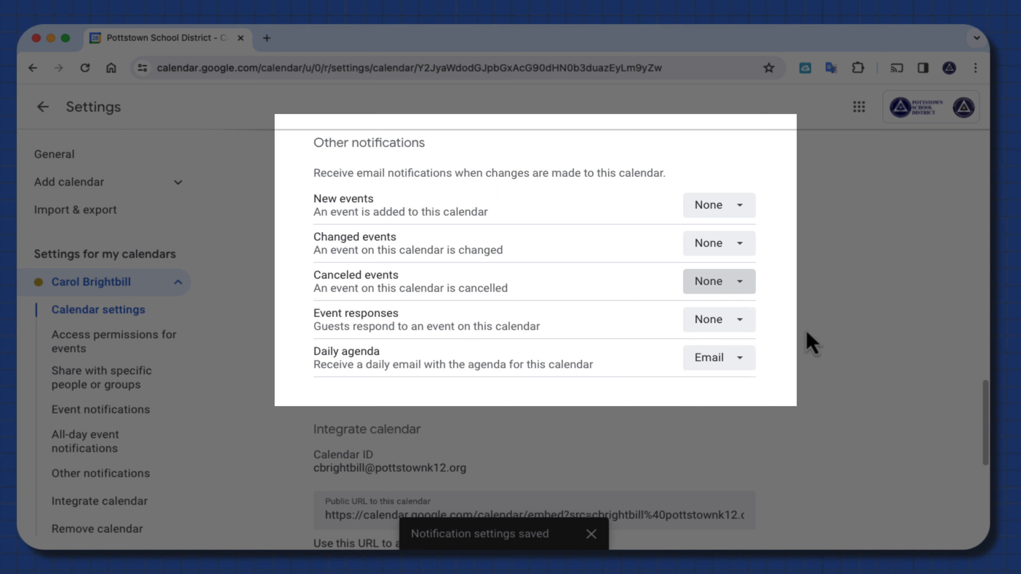
mouse_move(490, 293)
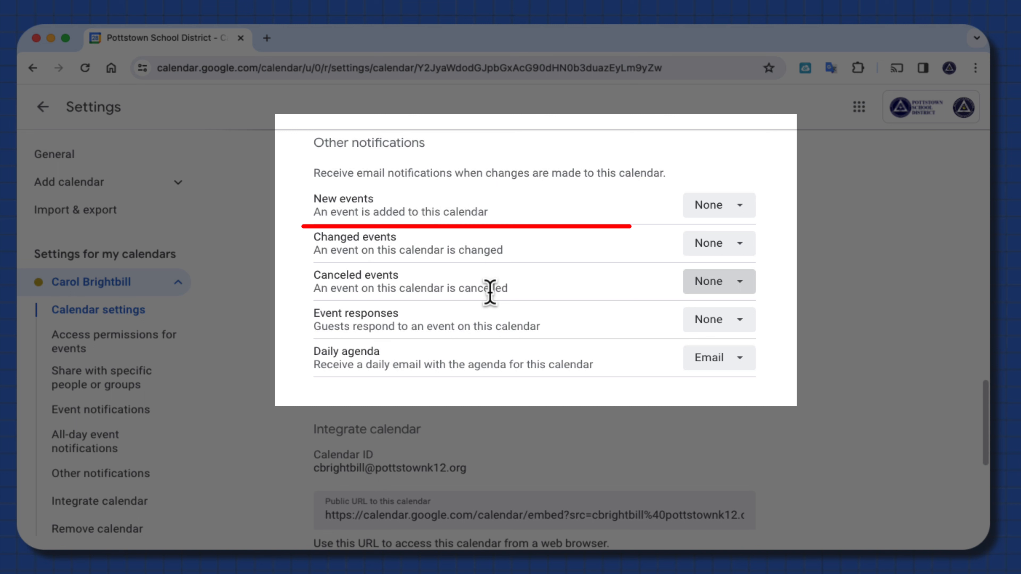
left_click(717, 243)
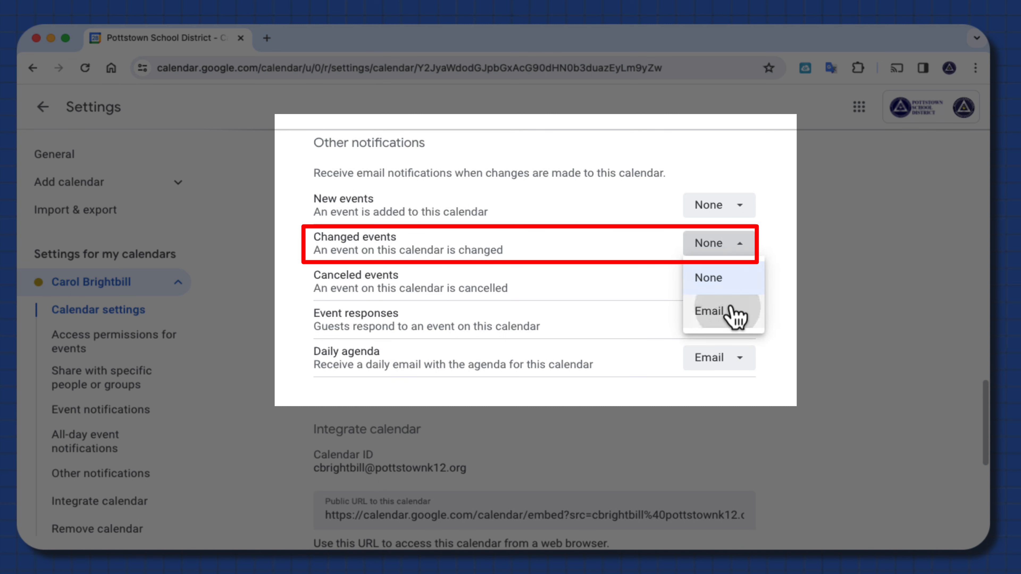
left_click(707, 310)
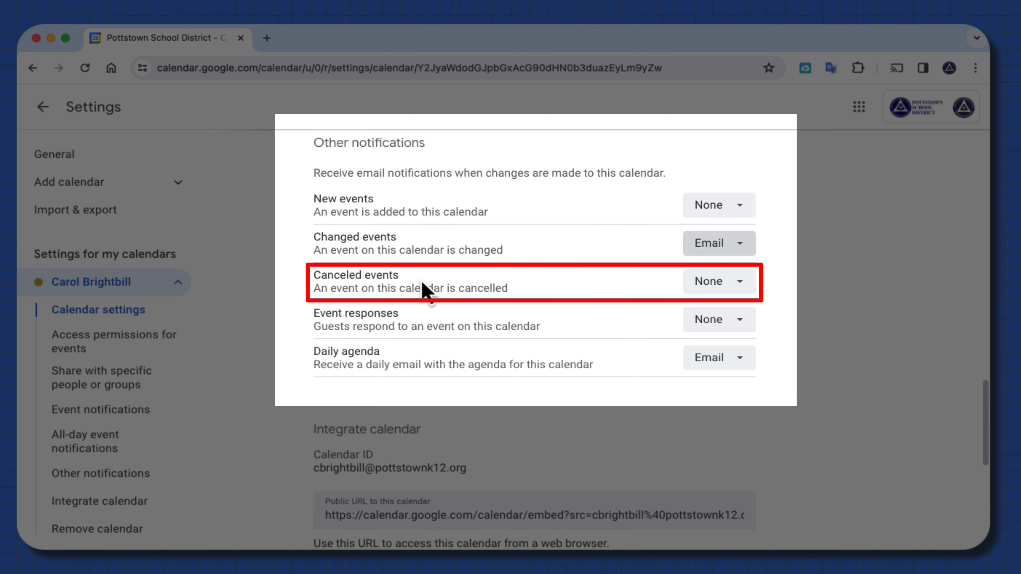
mouse_move(742, 300)
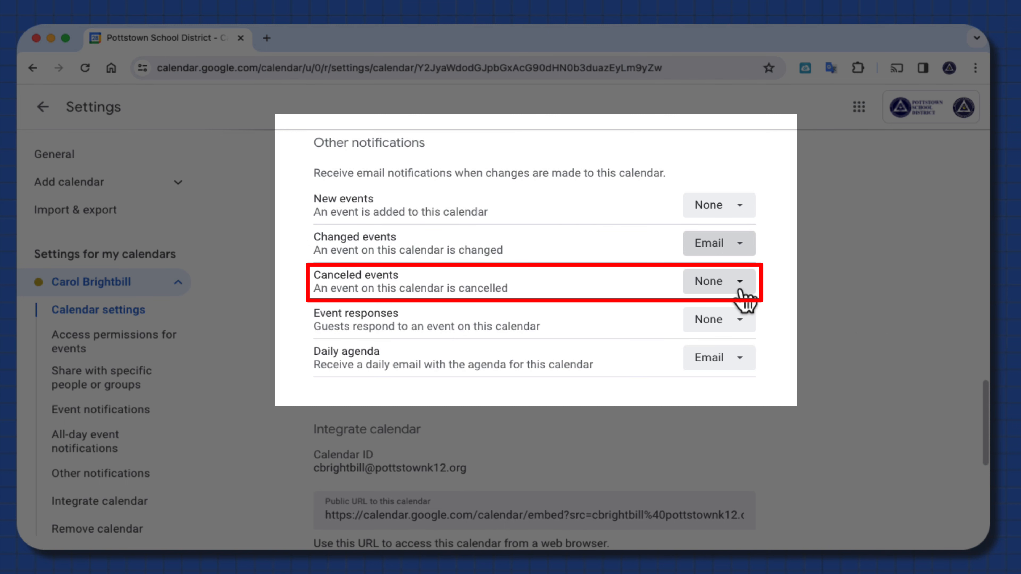
left_click(719, 280)
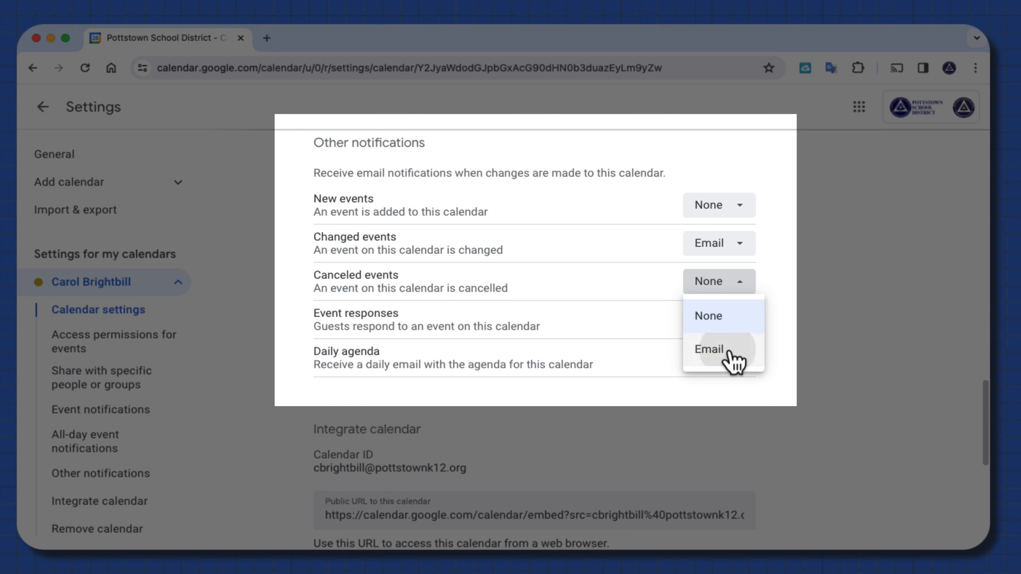
left_click(710, 350)
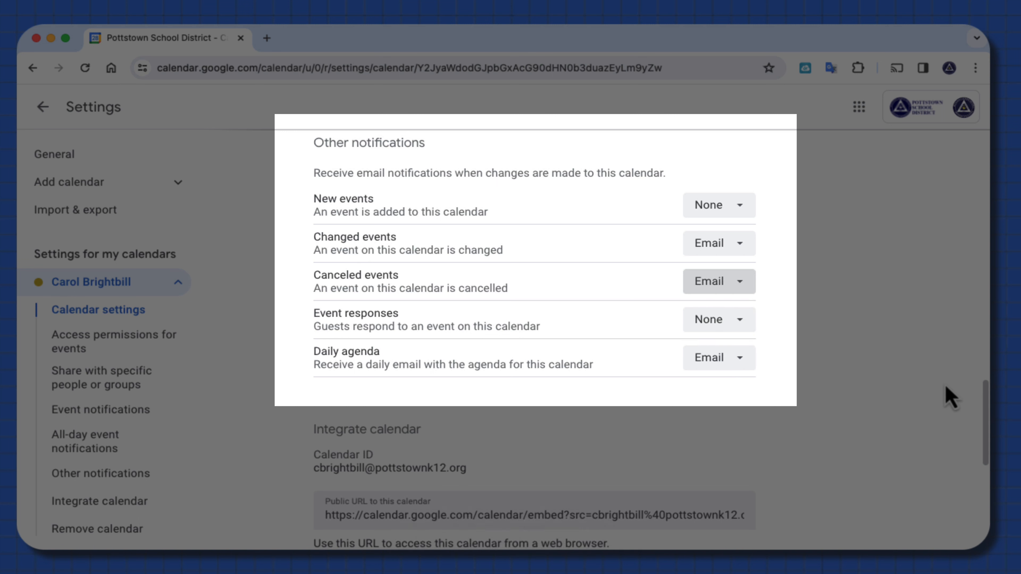
mouse_move(882, 394)
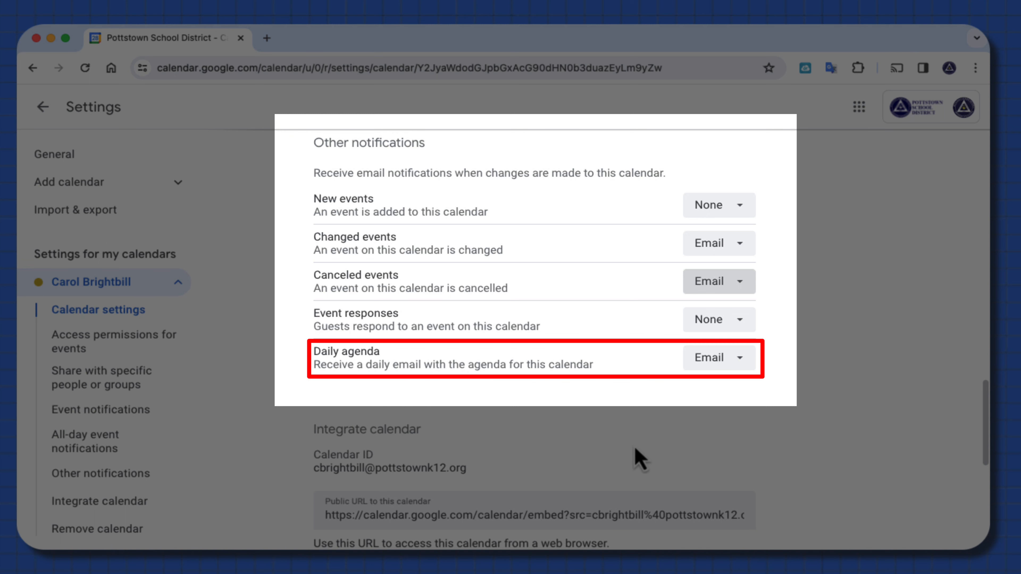
mouse_move(860, 371)
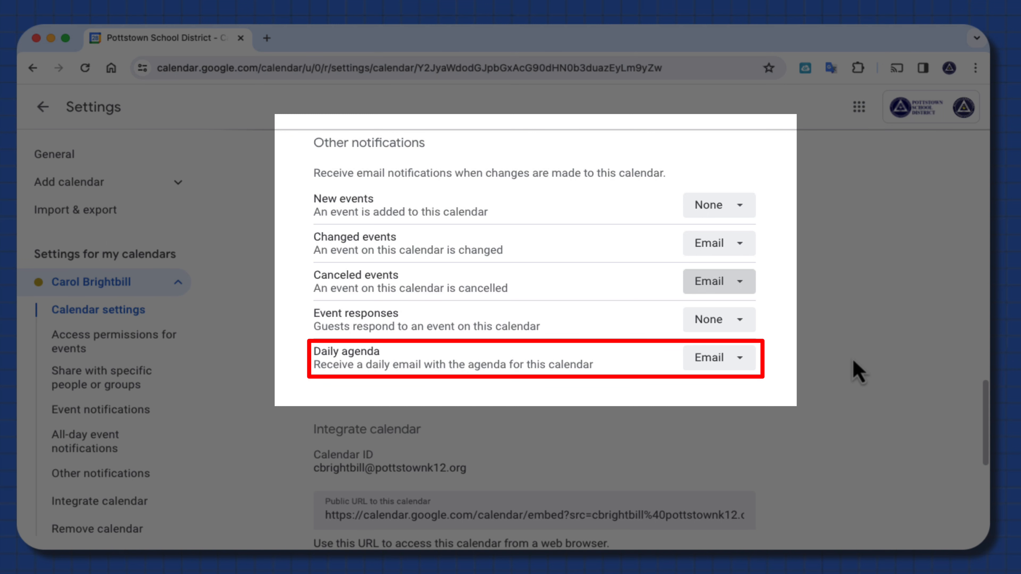